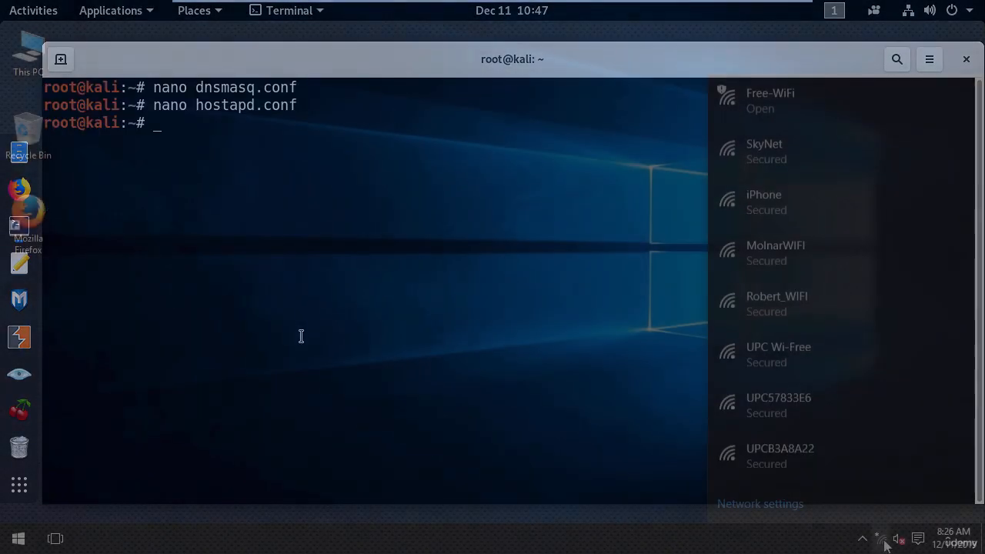
# - Run httrack from /var/www/html to clone the login page
pyautogui.click(769, 100)
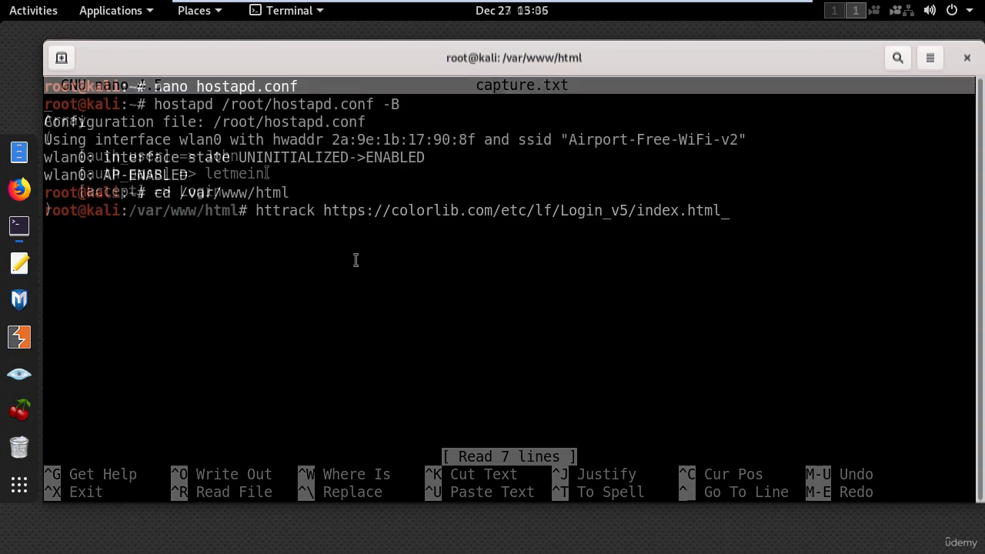
pyautogui.press('Return')
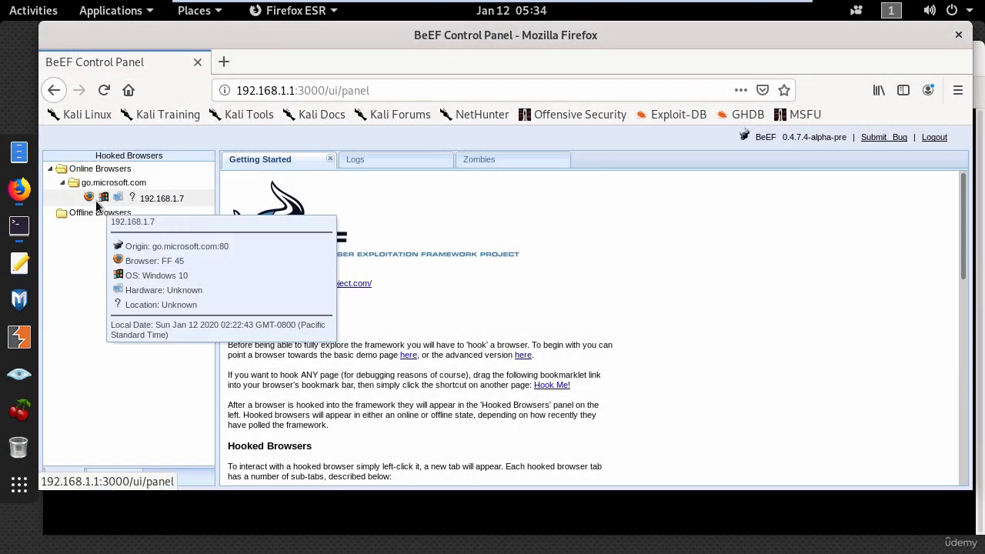
pyautogui.moveTo(177, 207)
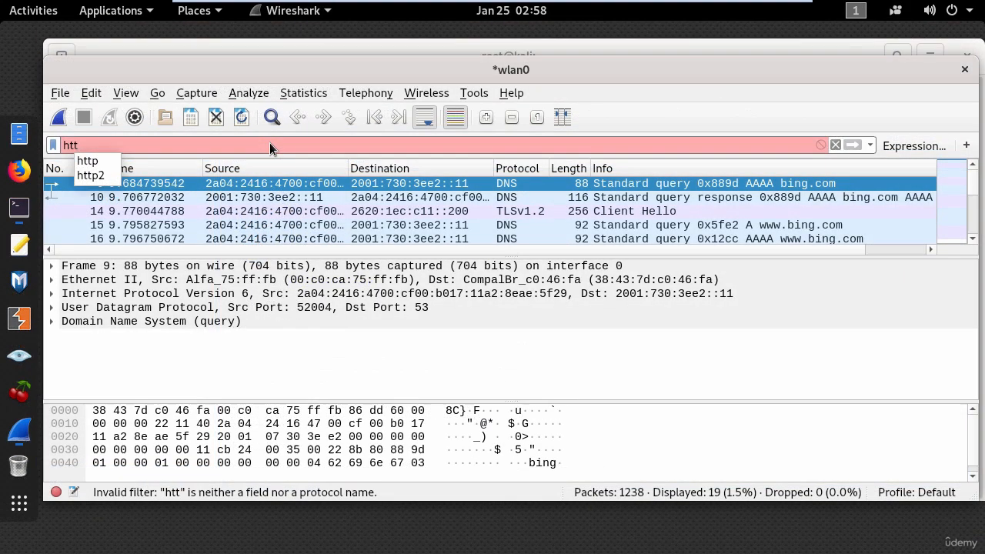
# - Filter the wlan0 capture with http.request.method
pyautogui.write('http.request.method')
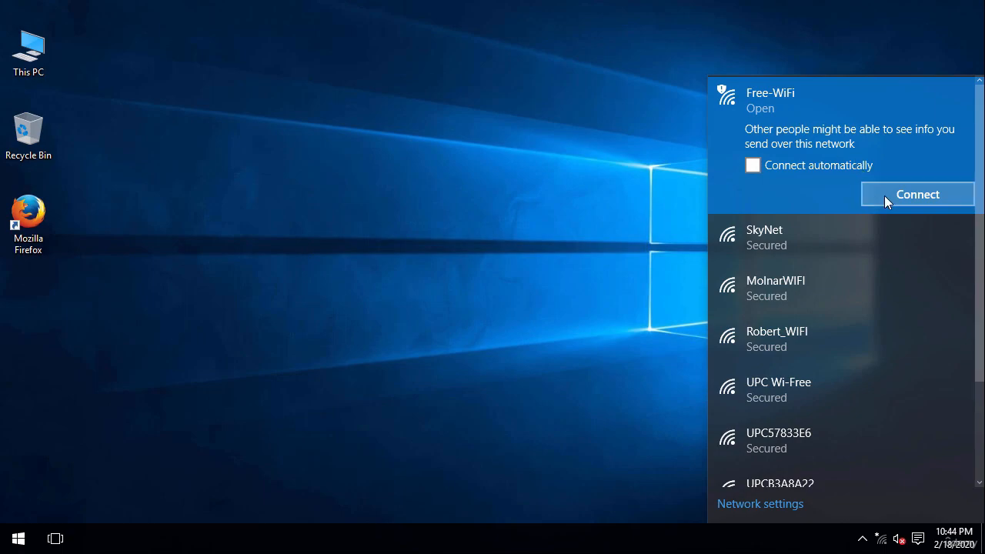
# - Join the open Free-WiFi network from the Windows 10 flyout
pyautogui.click(917, 193)
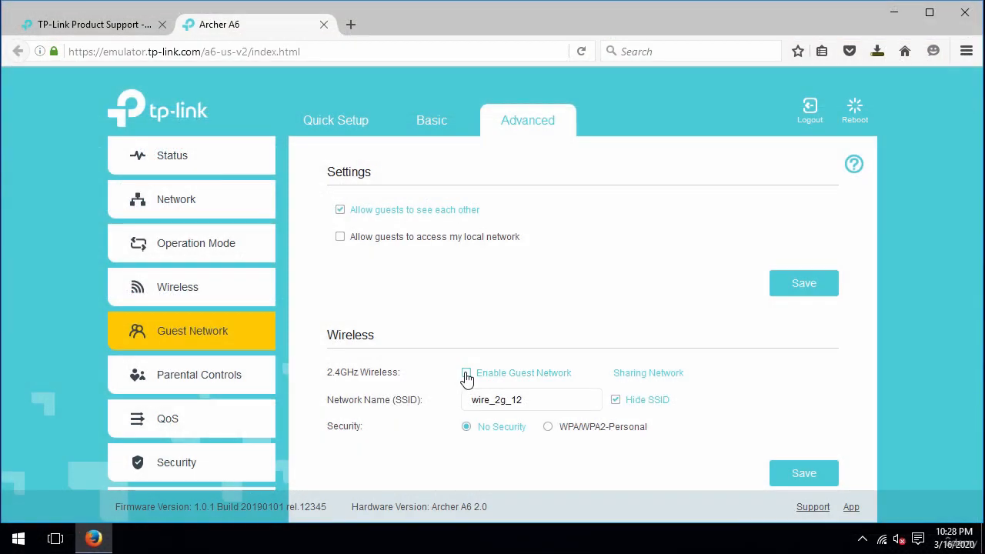
# - Enable the 2.4GHz guest network wire_2g_12 with WPA/WPA2-Personal security
pyautogui.click(466, 373)
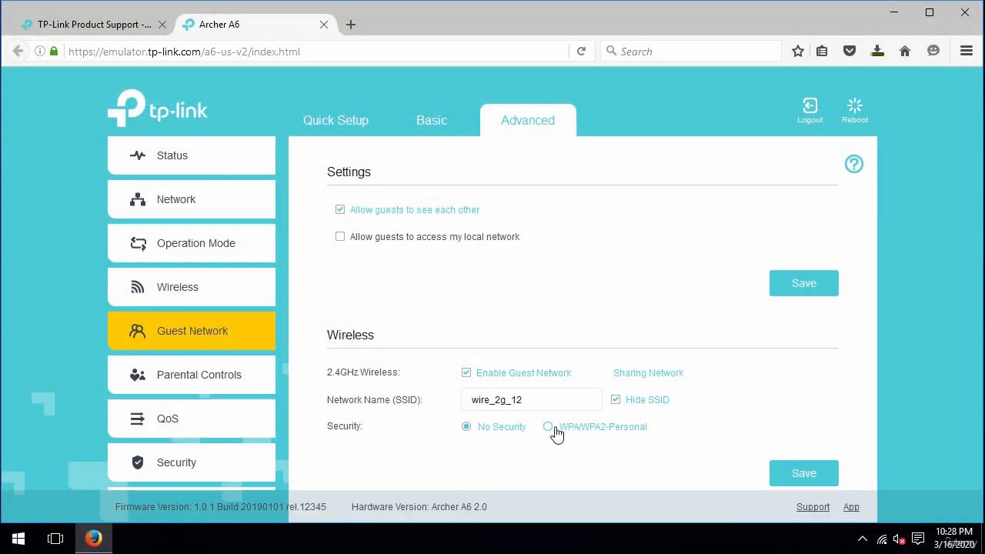
pyautogui.click(547, 426)
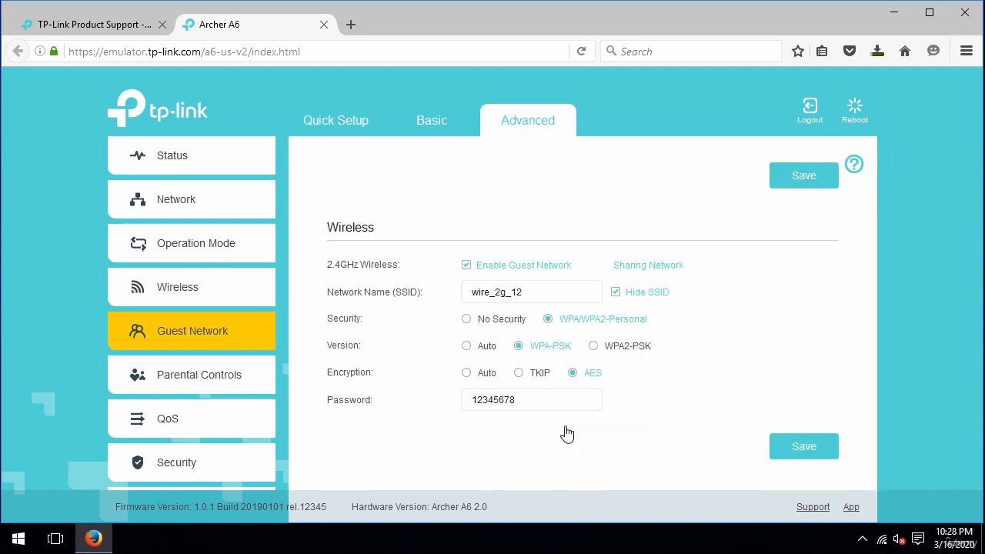